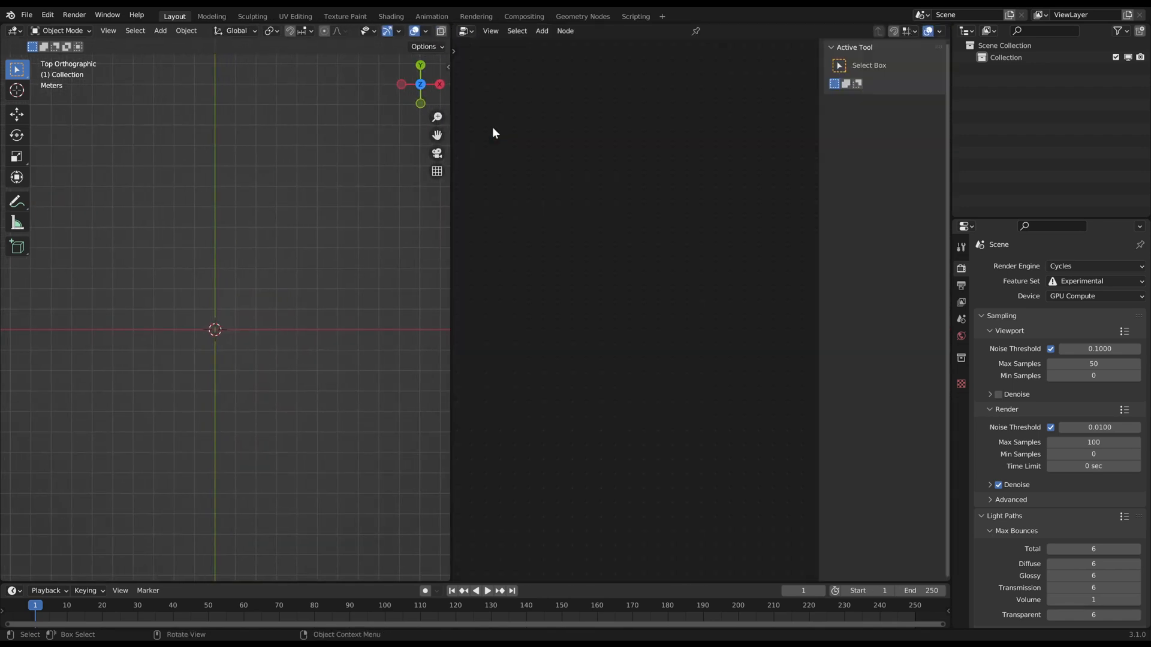
Add a plane, delete all its vertices in Edit Mode, and create a new Geometry Nodes tree
click(160, 30)
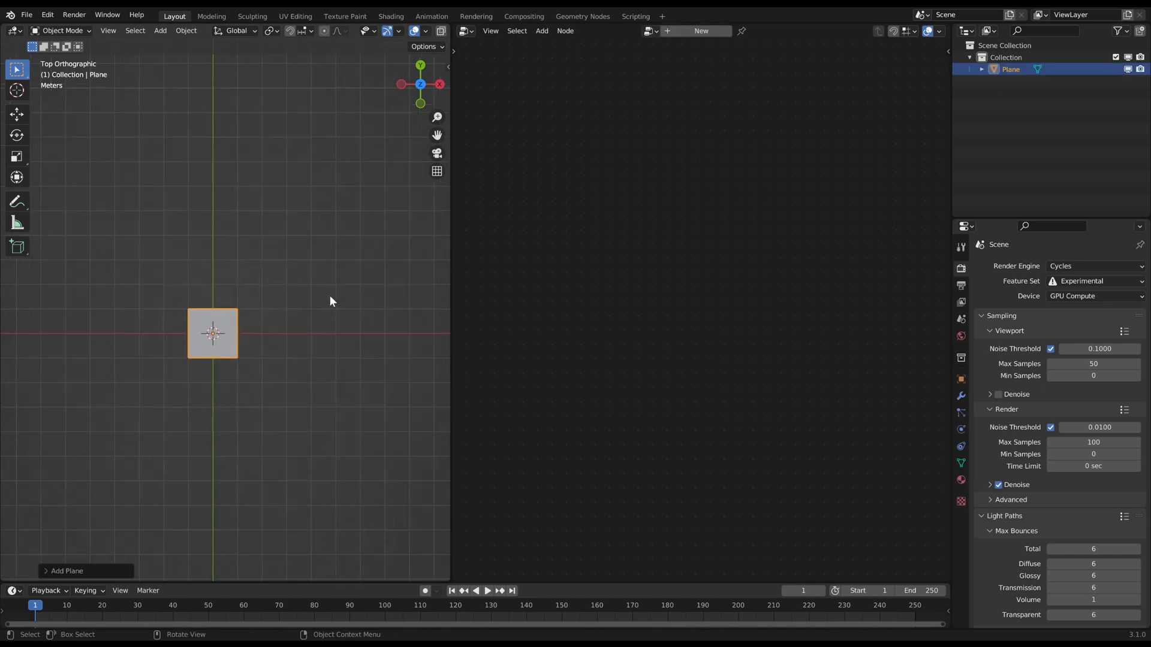
key(Tab)
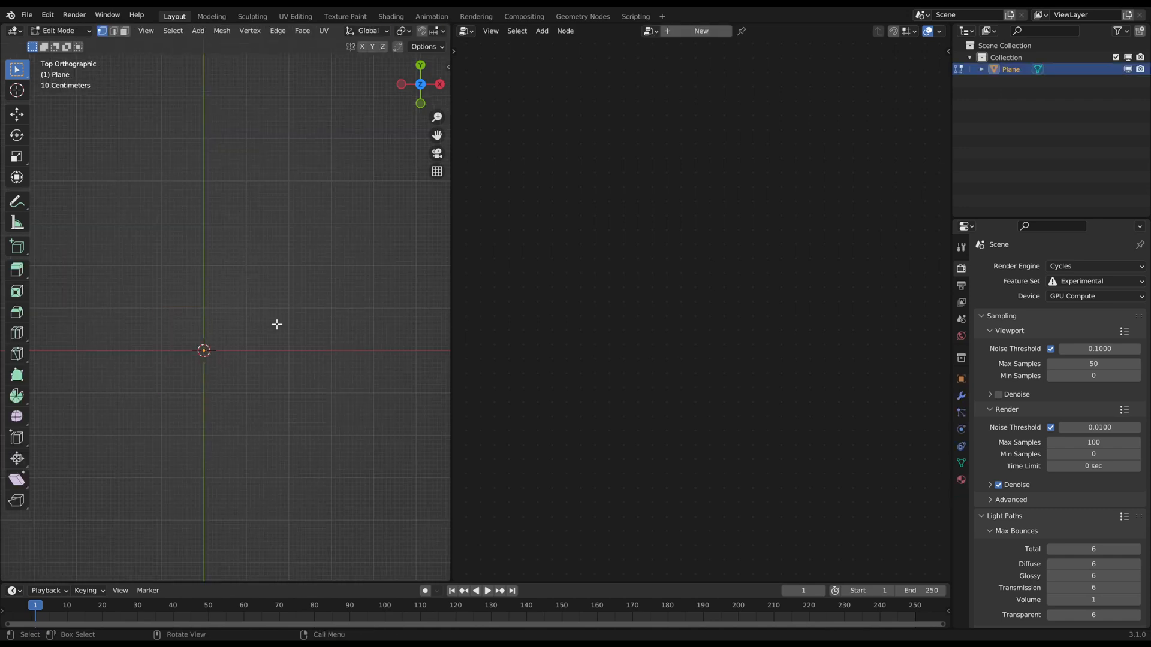
click(698, 30)
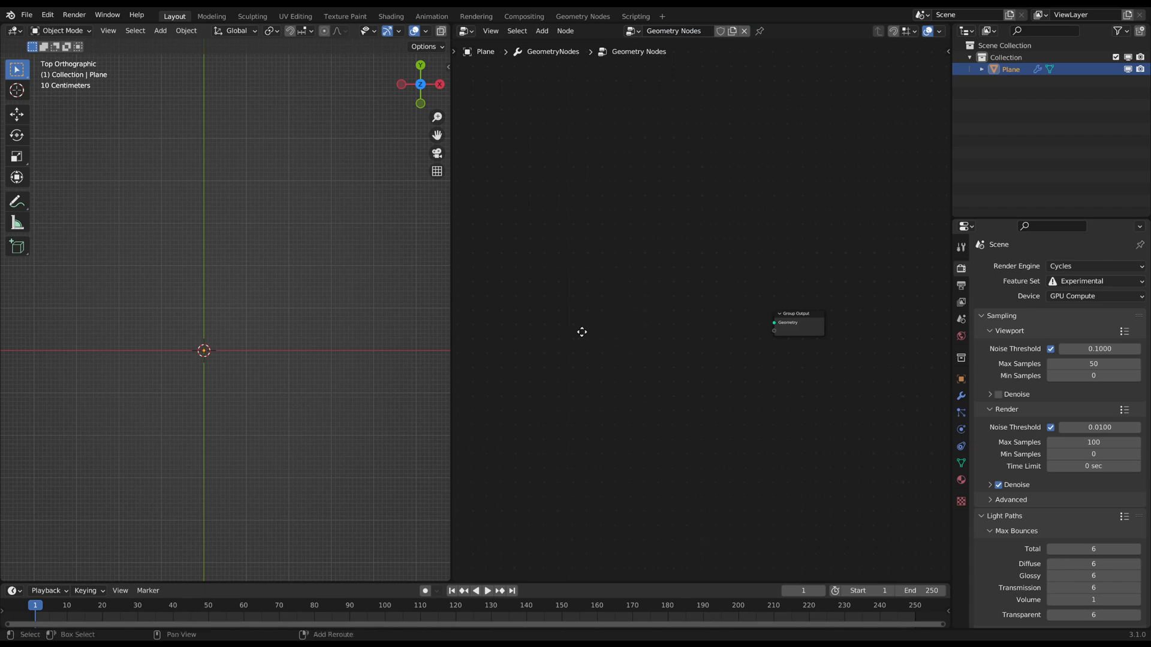
Connect a String node reading 'This is a text' through String to Curves to Group Output
click(542, 31)
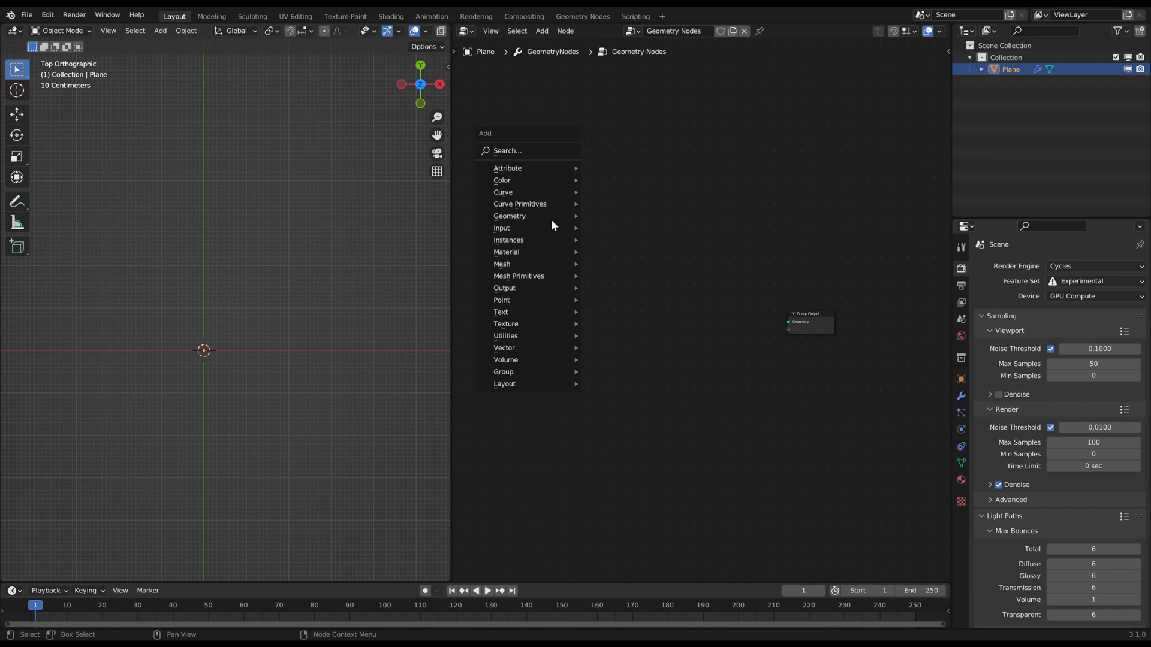
text(st)
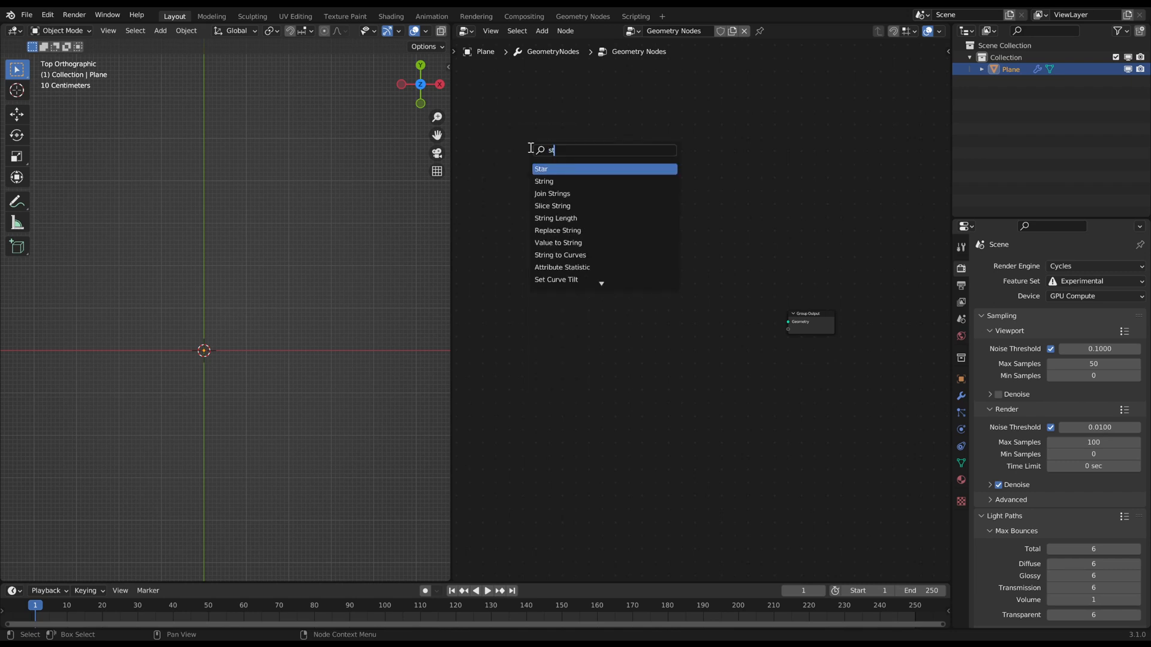
click(544, 181)
text(This is a text)
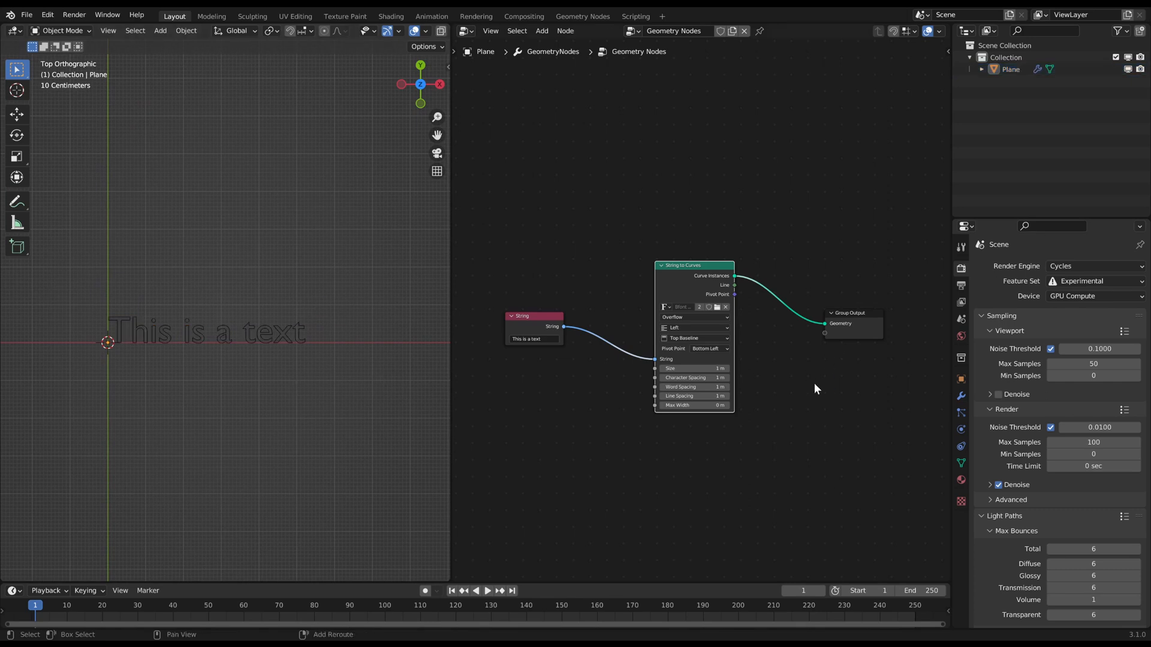
click(789, 280)
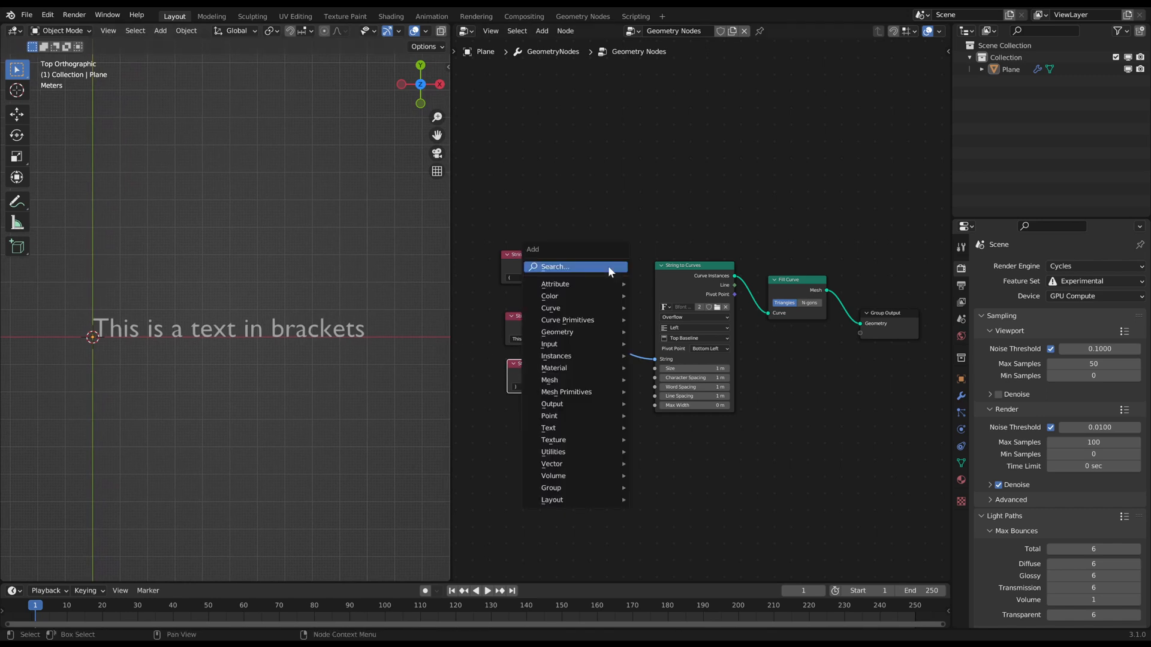
Join '(' and ')' strings around the text with a Join Strings node using delimiter '-'
text(join)
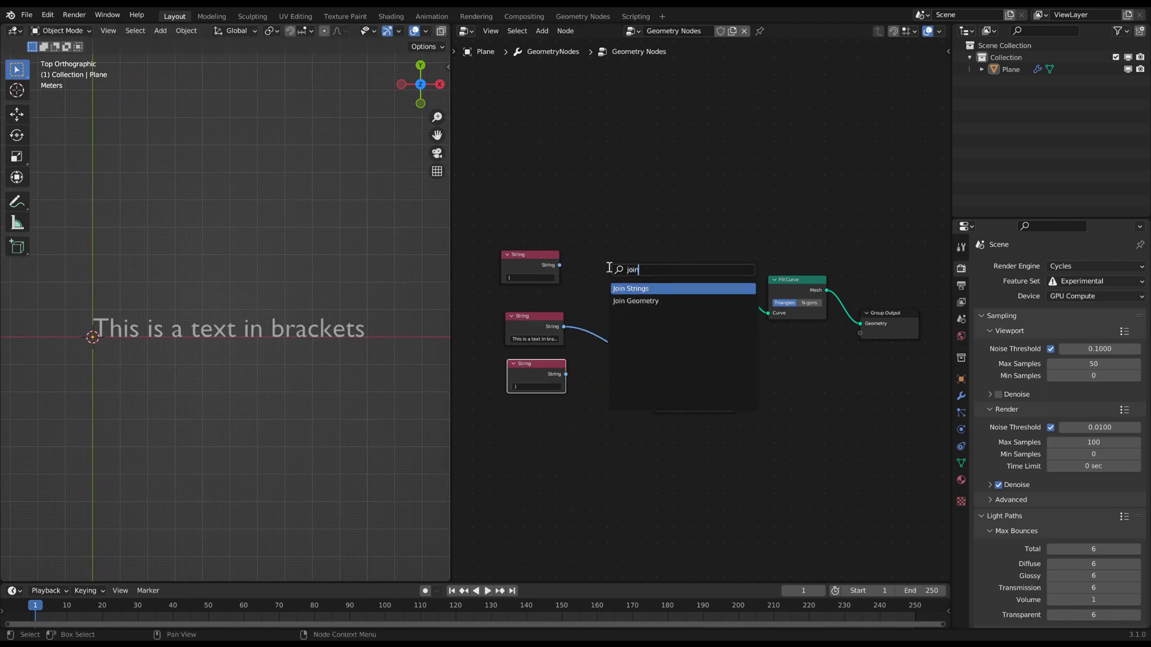
click(630, 287)
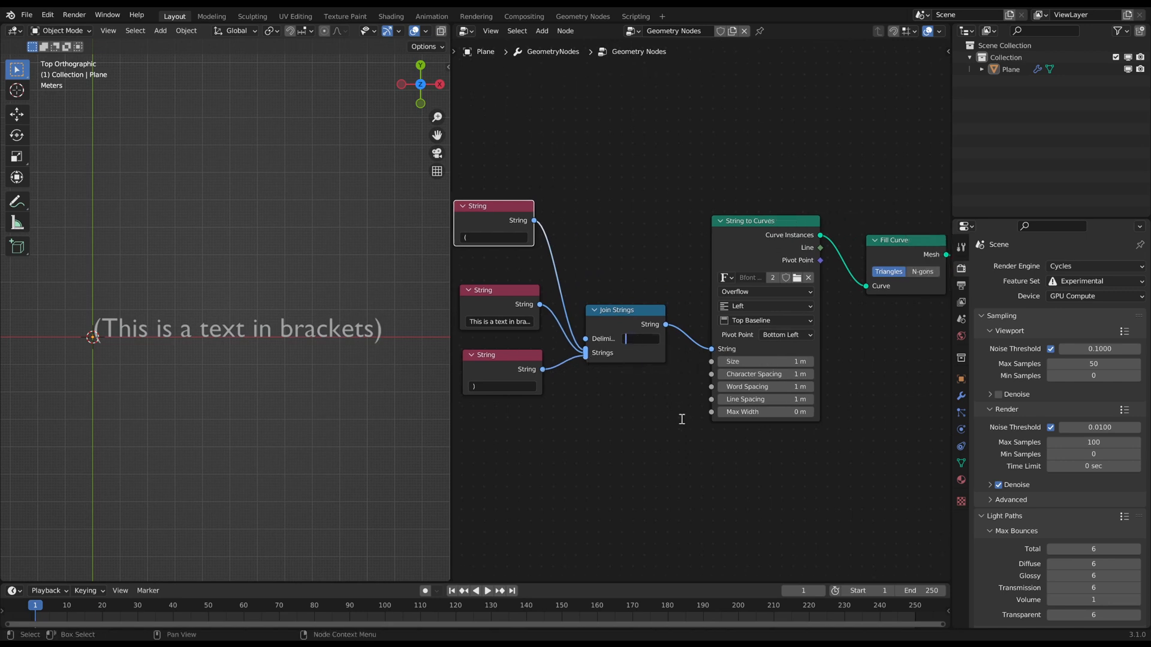
text(-)
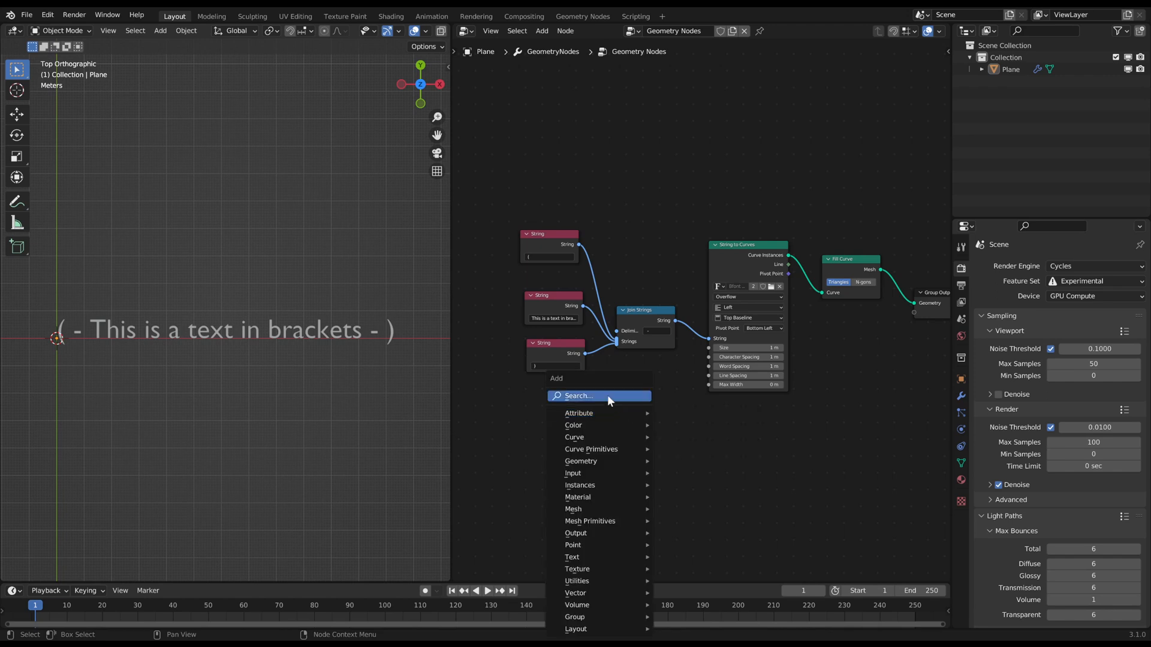
Insert a Slice String node with keyframed Length, and set the scene End frame to 45
text(string)
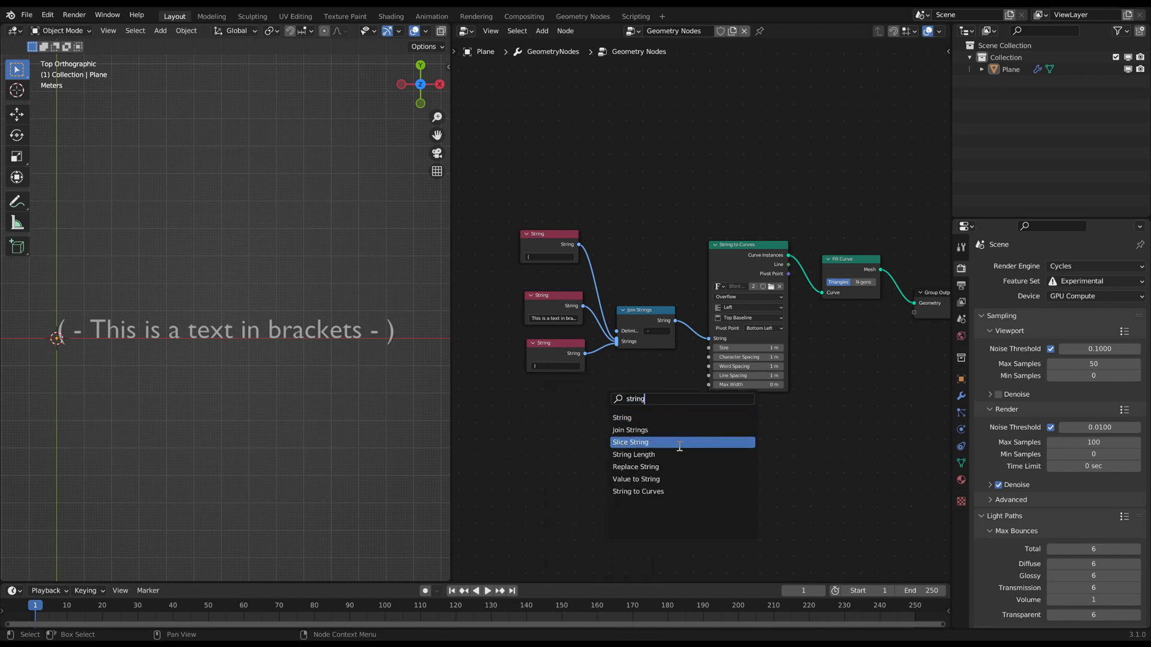
click(630, 442)
text(4)
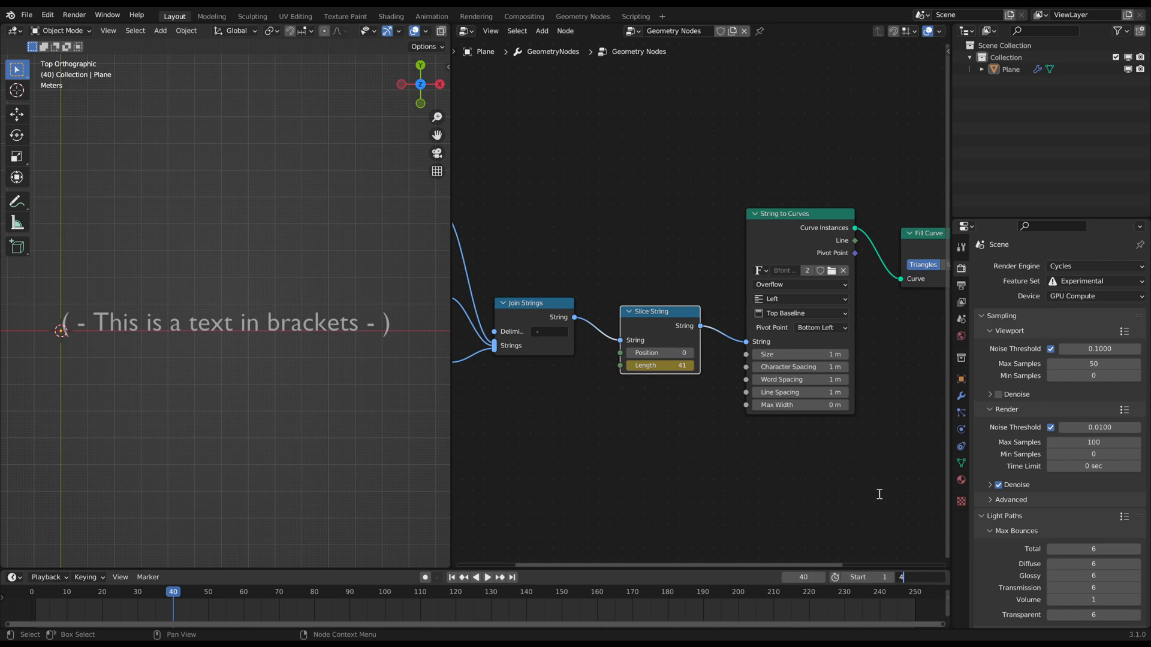
click(172, 592)
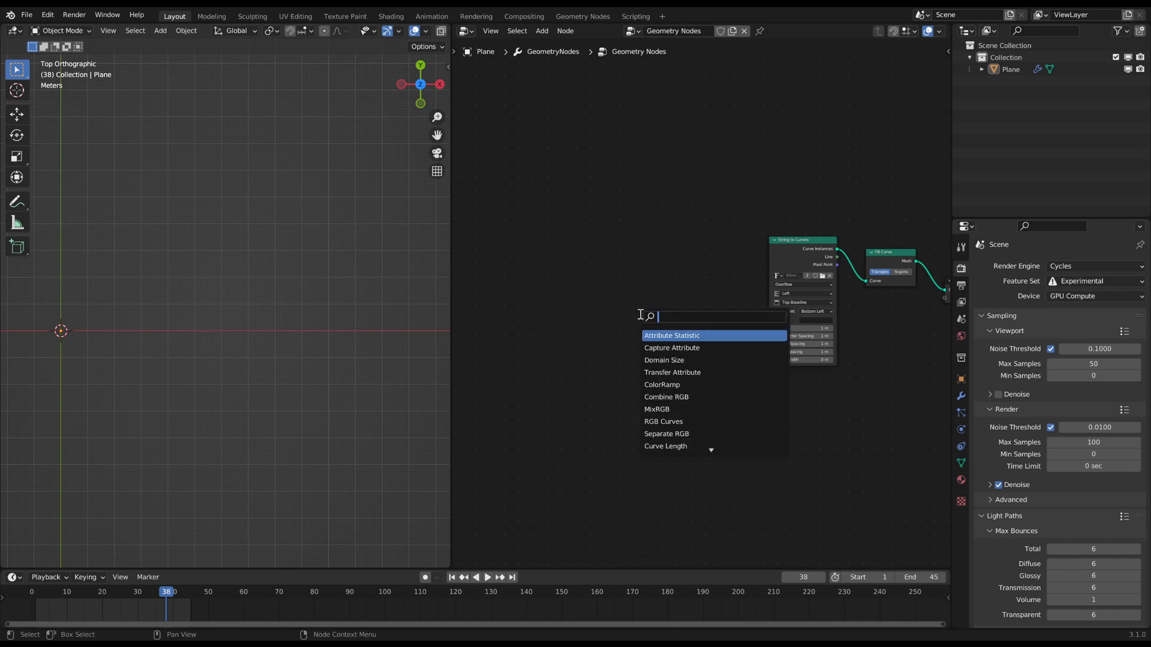
Feed a Value to String node into String to Curves, keyframe 0 at frame 1 and 22 at 41, then play
click(663, 336)
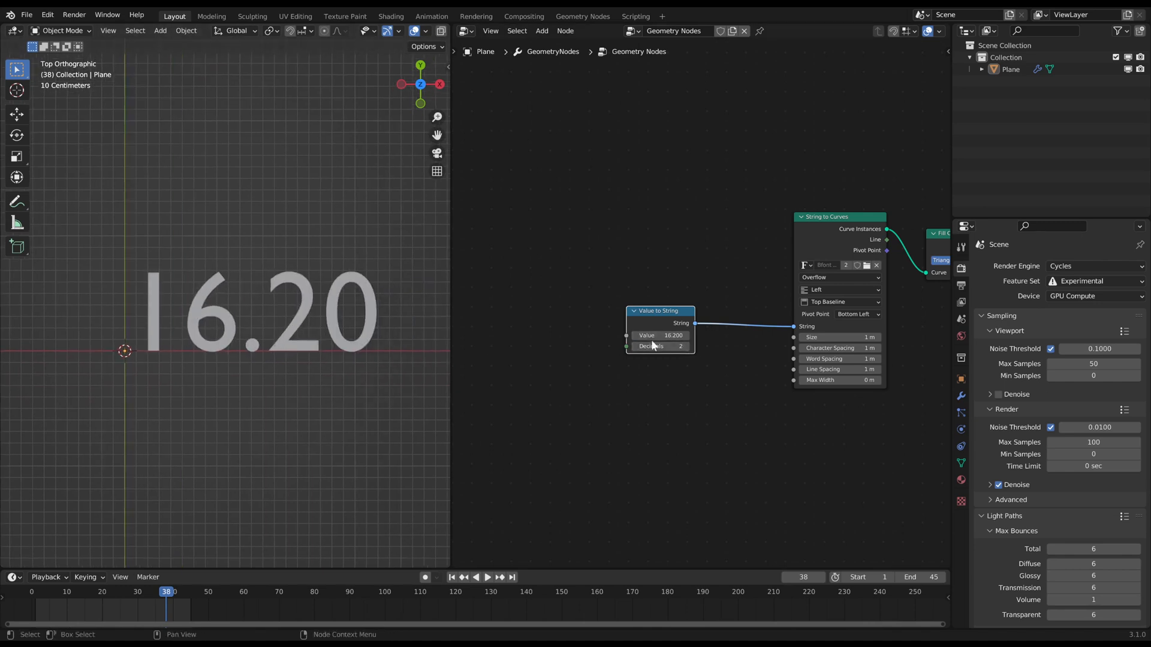
click(450, 577)
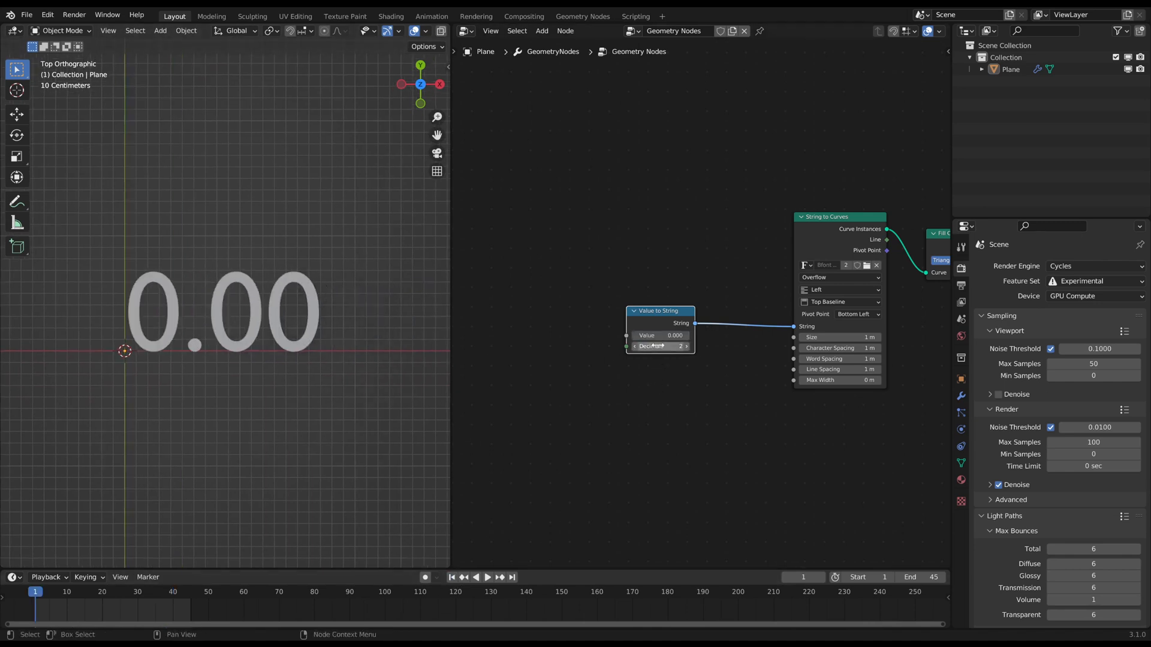
click(187, 592)
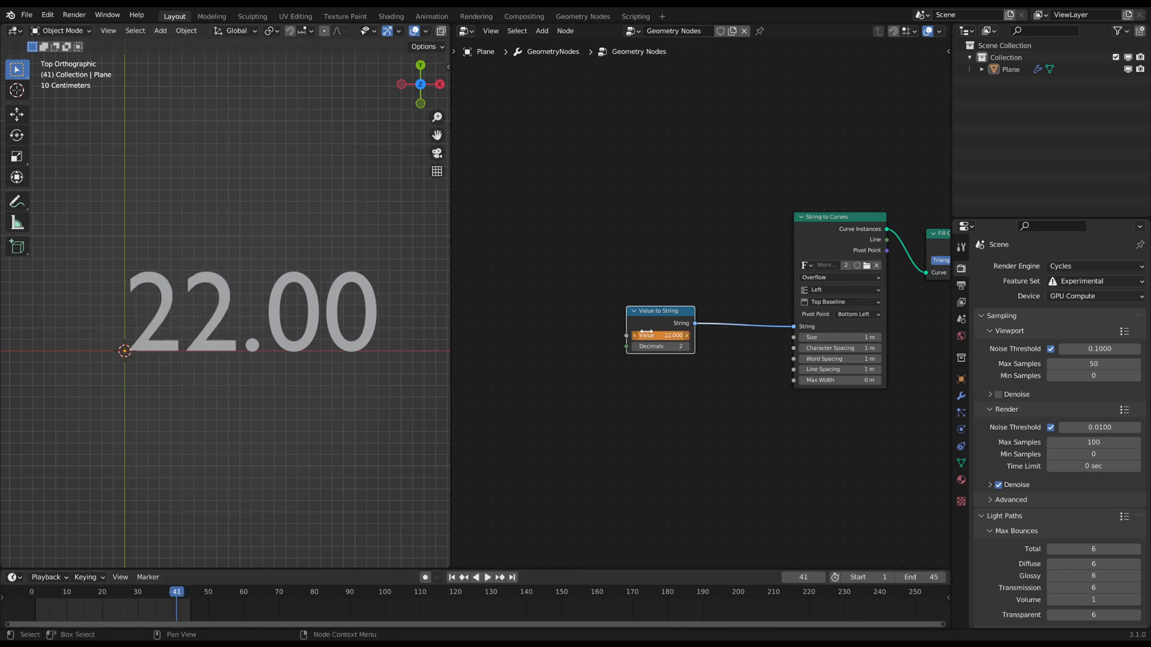
click(487, 577)
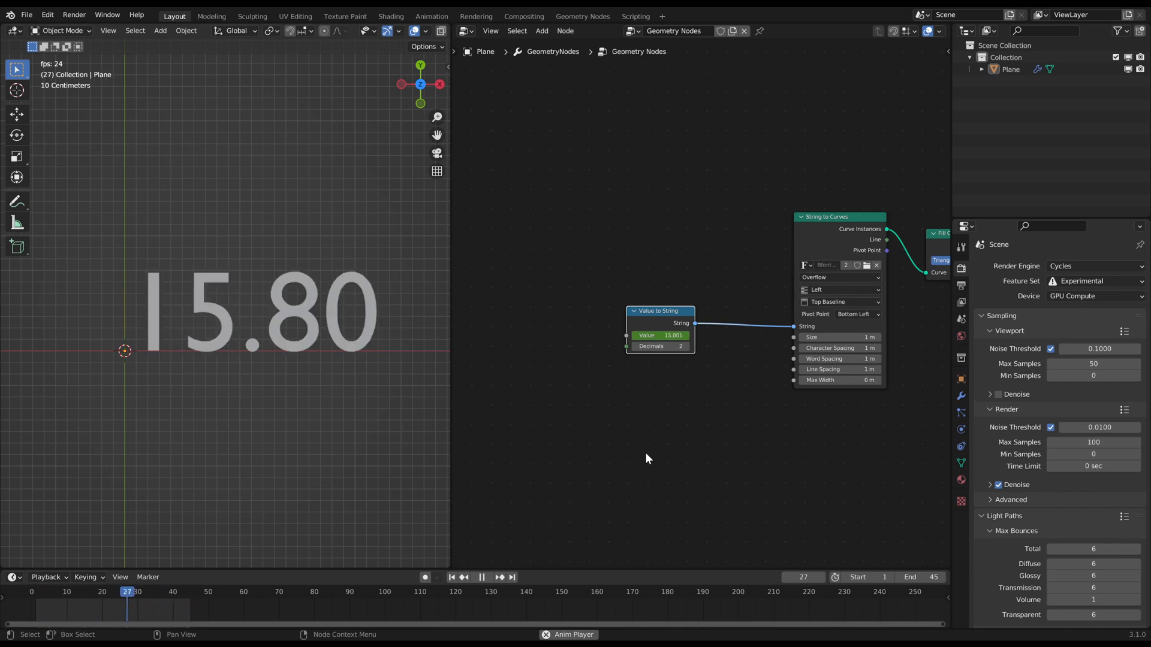
click(63, 592)
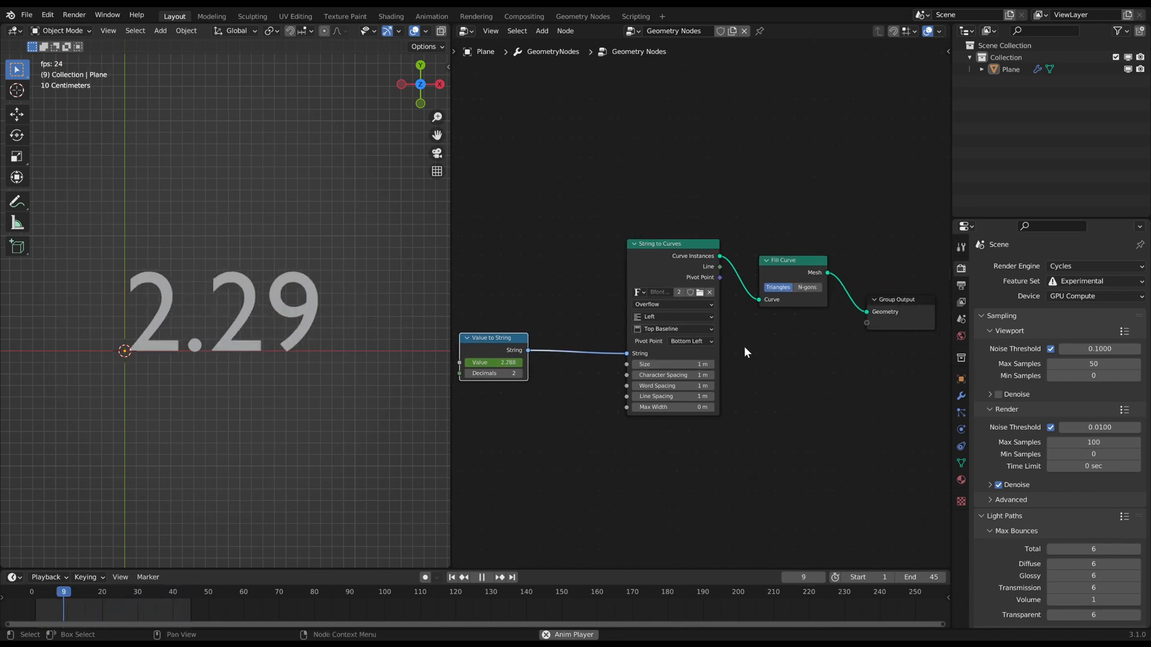